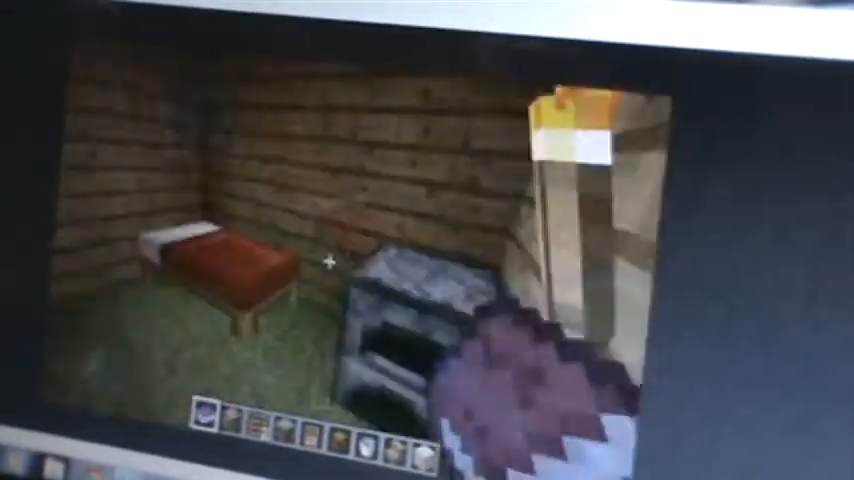
{"action": "mouse_move", "coordinate": [331, 264]}
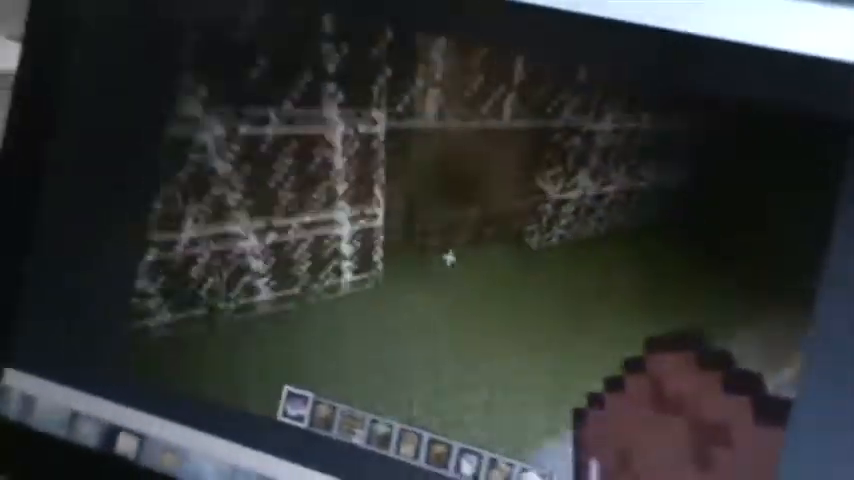
{"action": "mouse_move", "coordinate": [427, 250]}
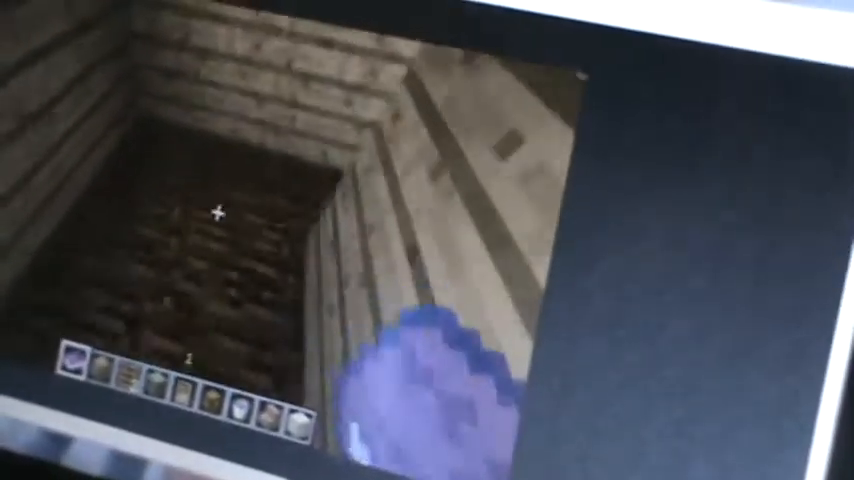
Open the creative building-blocks inventory inside the furnished wooden house
{"action": "key", "text": "e"}
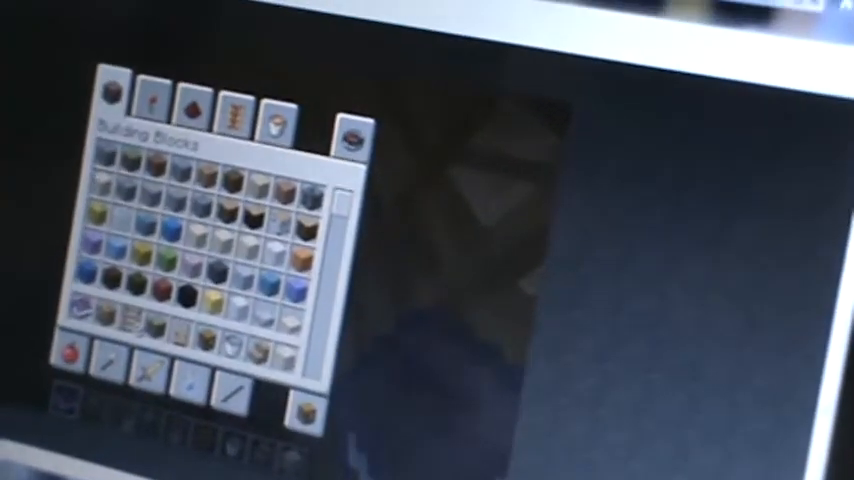